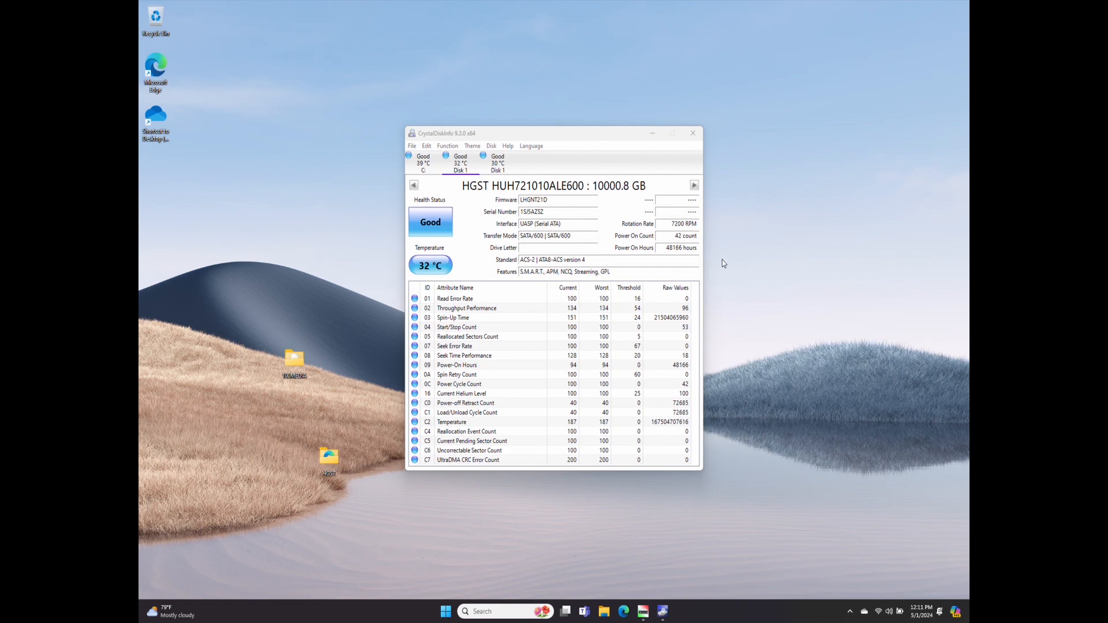
pyautogui.moveTo(693, 245)
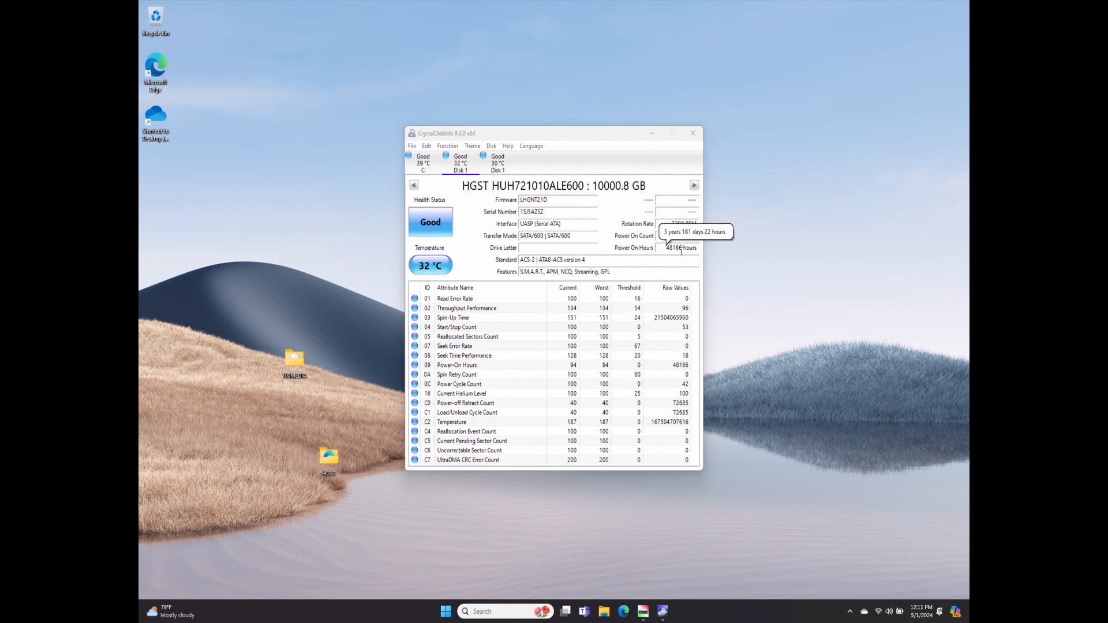
pyautogui.moveTo(703, 266)
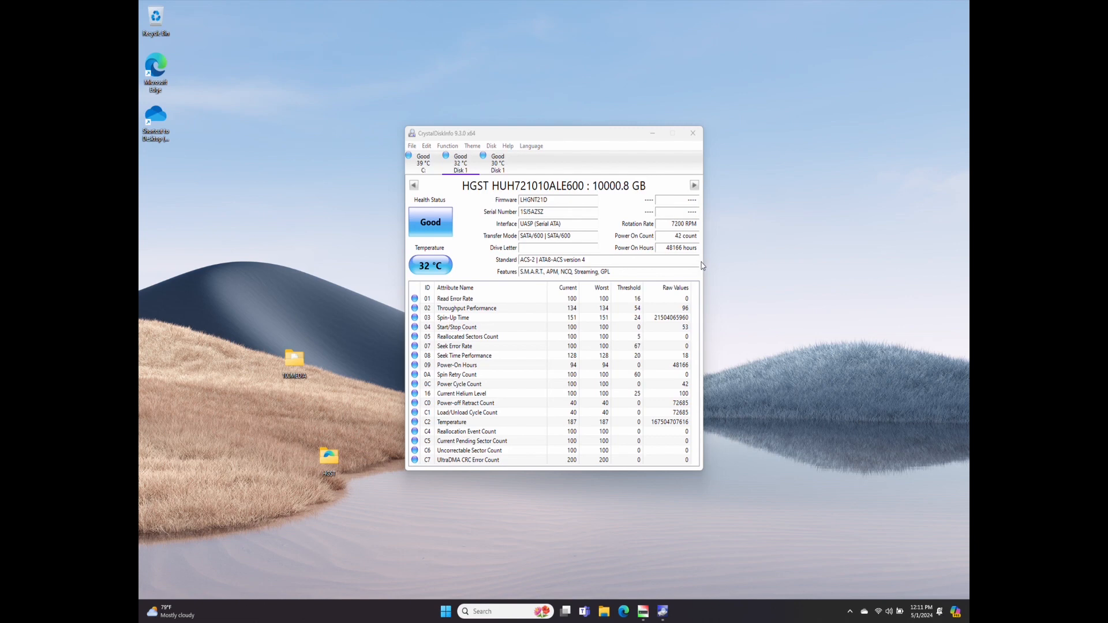
pyautogui.moveTo(684, 307)
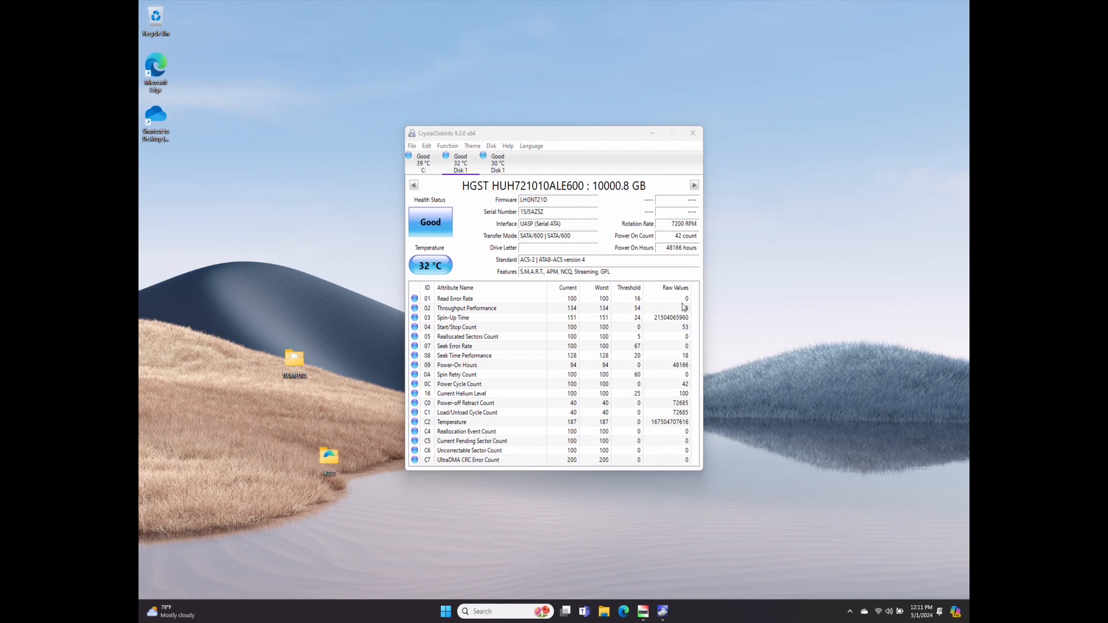
pyautogui.moveTo(686, 306)
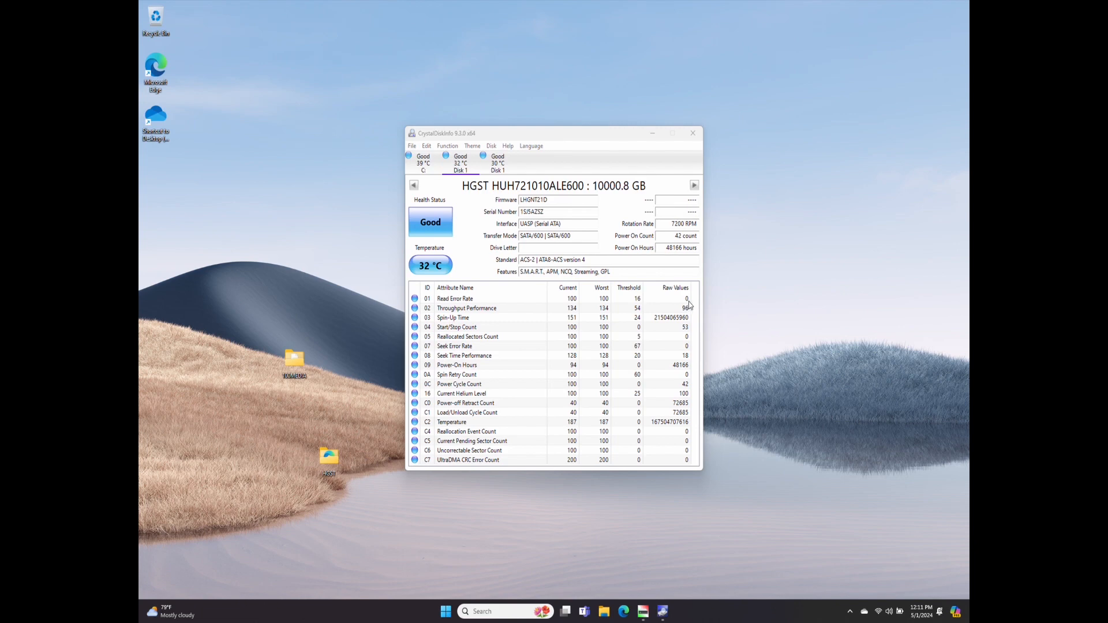
pyautogui.moveTo(689, 328)
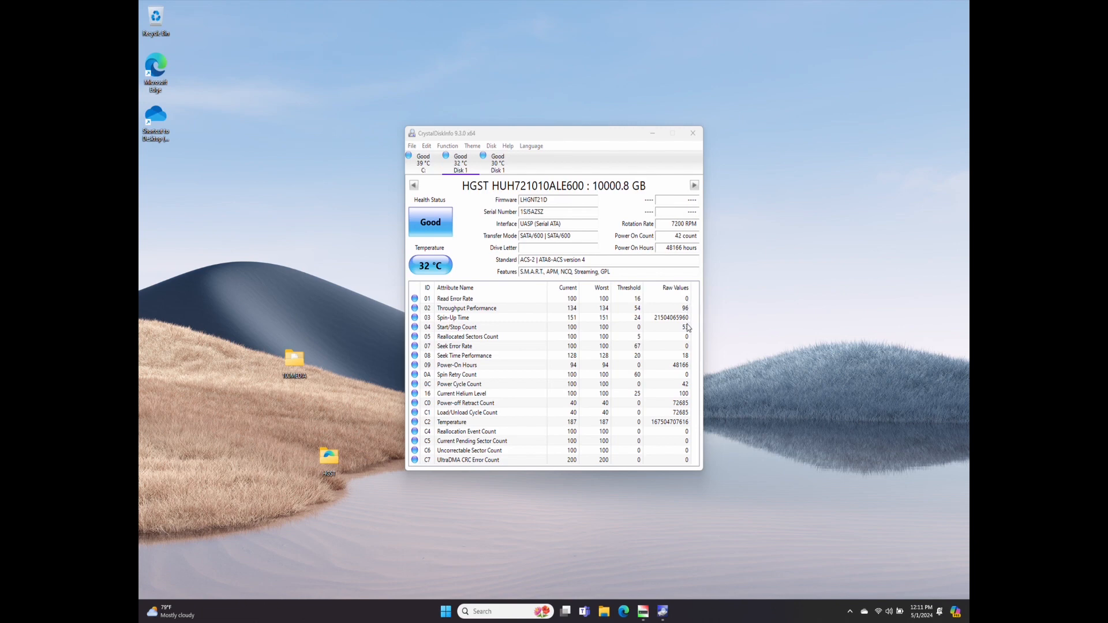
pyautogui.moveTo(677, 369)
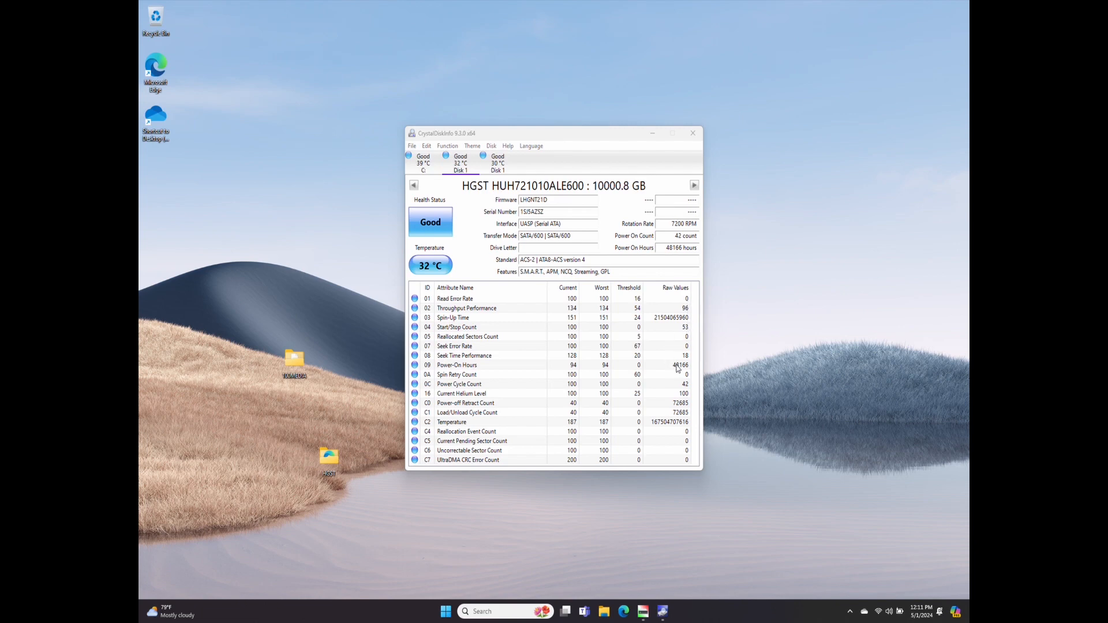
pyautogui.moveTo(683, 390)
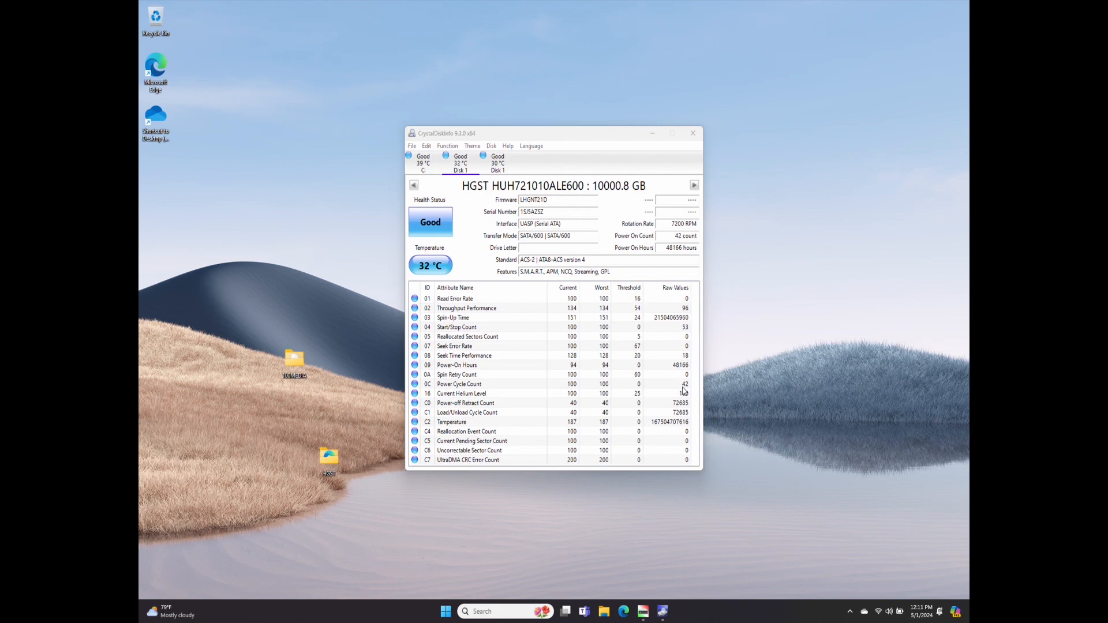
pyautogui.moveTo(693, 393)
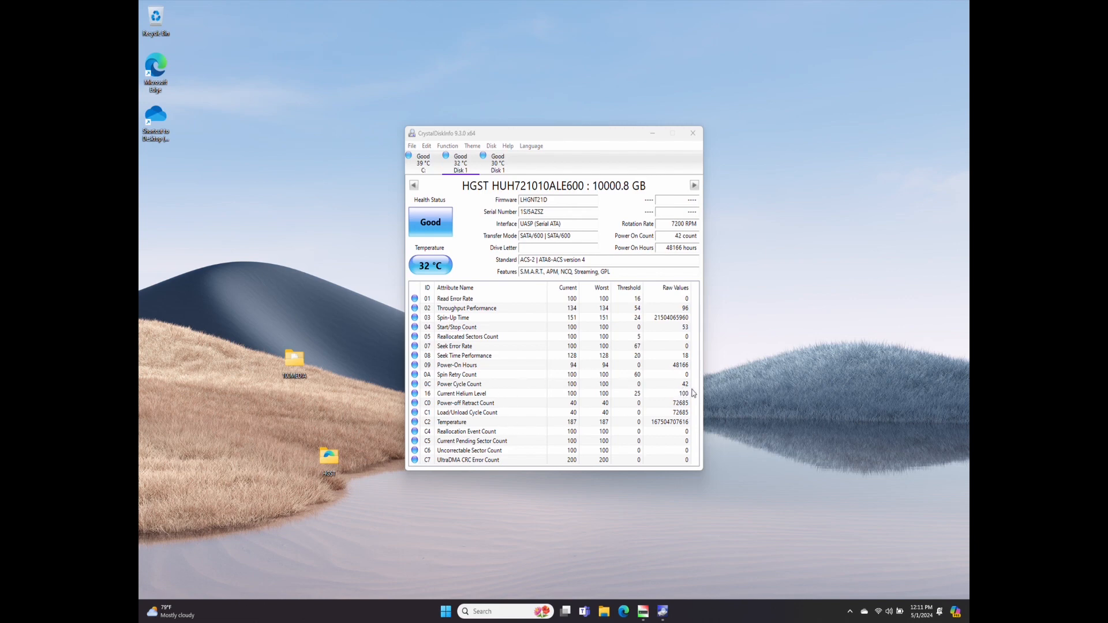
pyautogui.moveTo(687, 405)
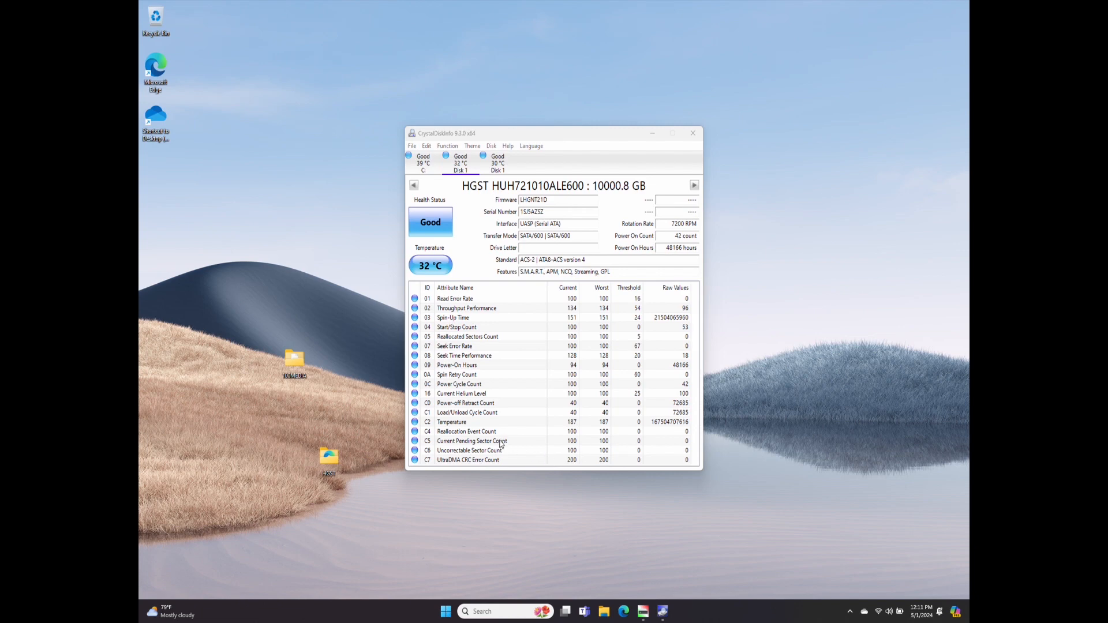
pyautogui.moveTo(513, 459)
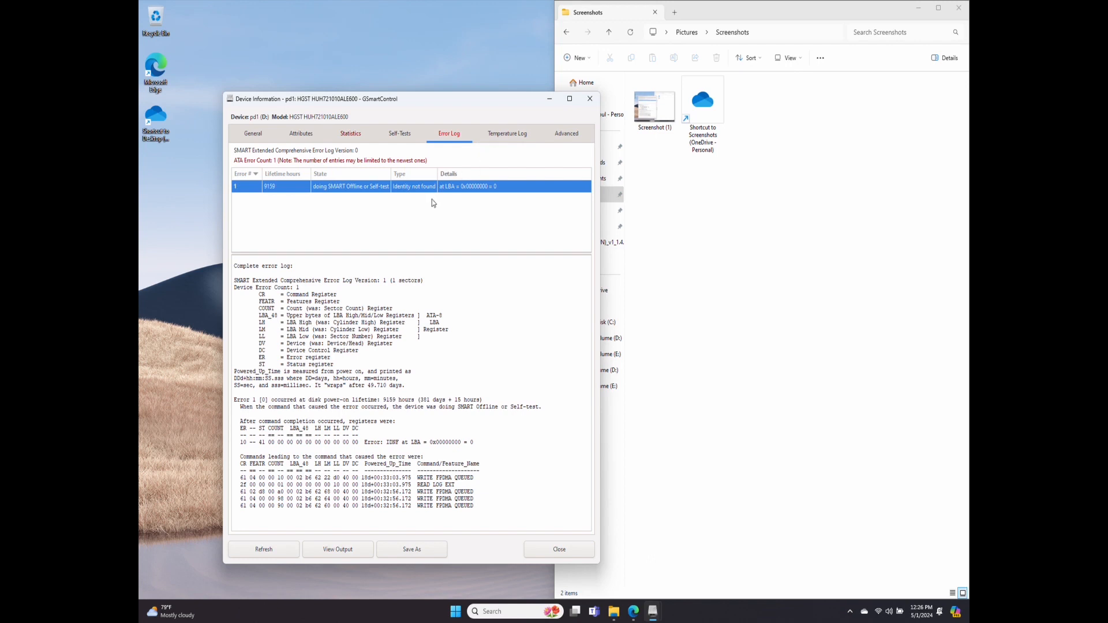
pyautogui.moveTo(292, 199)
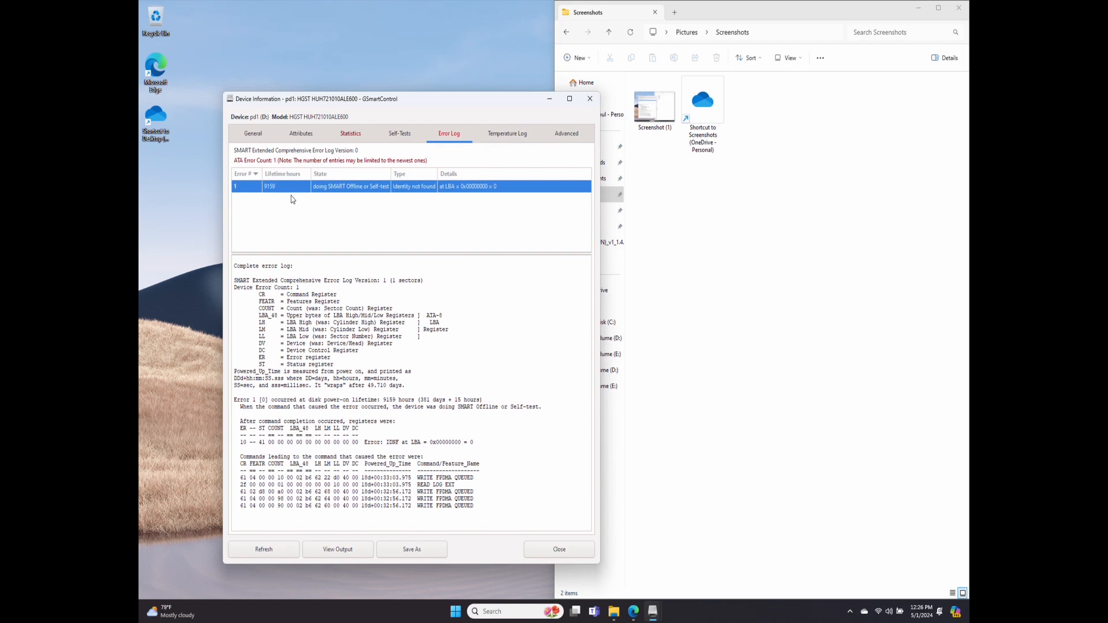
pyautogui.moveTo(361, 208)
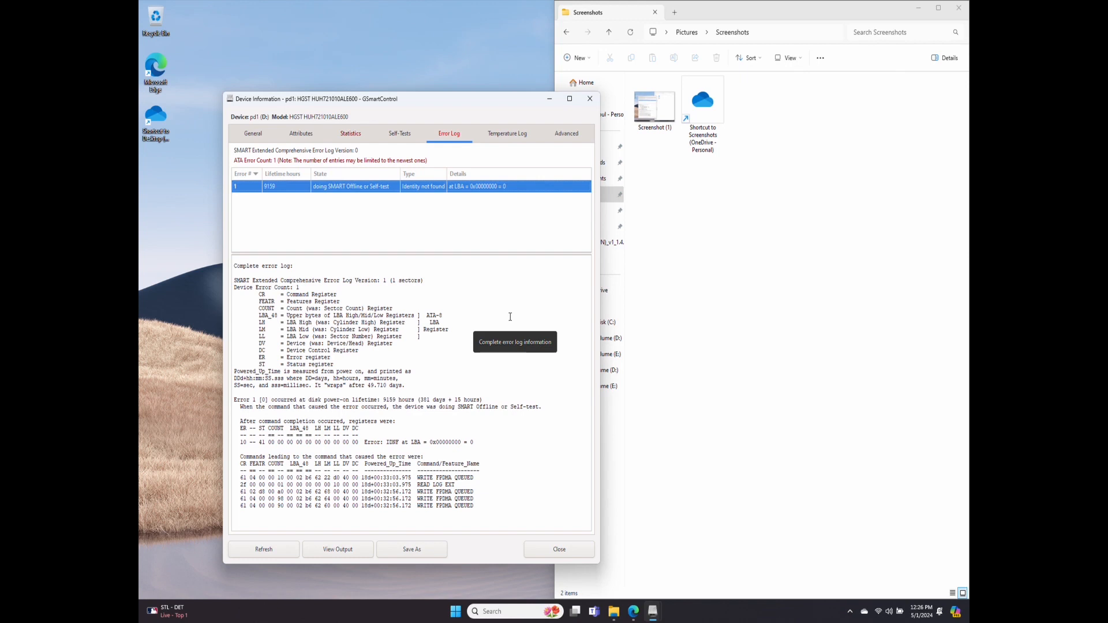
# Switch to the Advanced tab to see the HGST drive's offline collection, self-test and SCT capabilities.
pyautogui.click(566, 132)
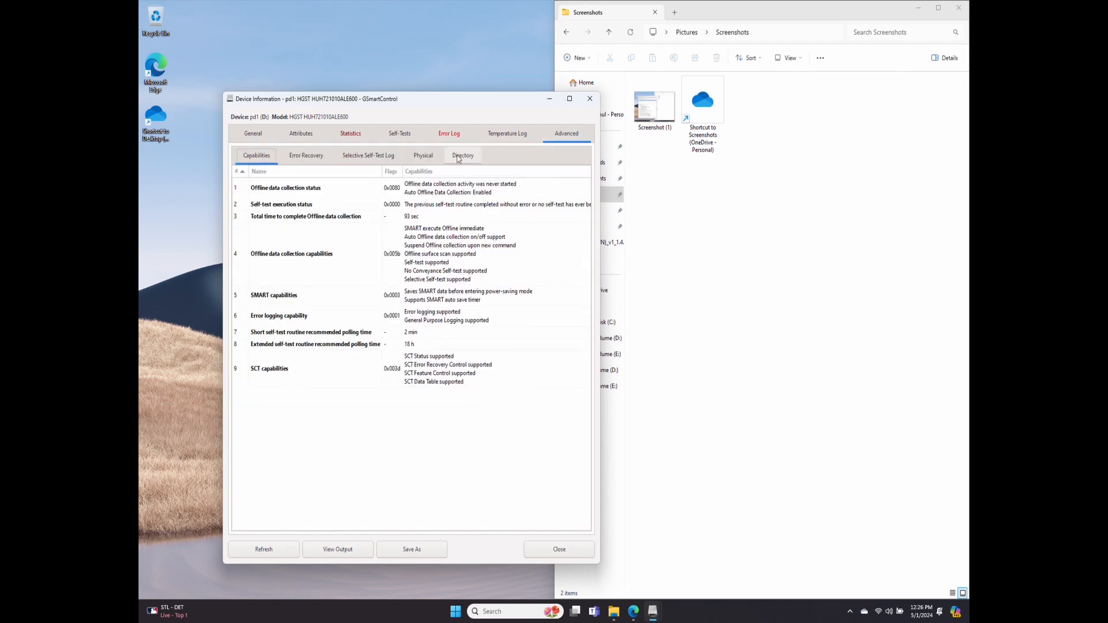
# Open the Self-Tests tab showing two short self-tests completed without error.
pyautogui.click(399, 133)
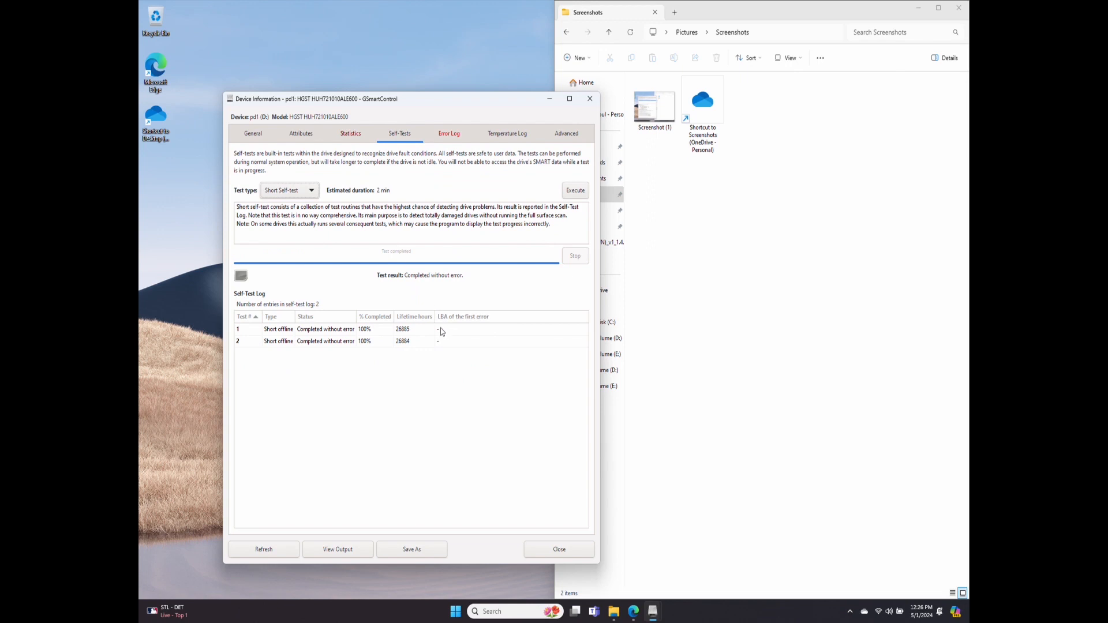
pyautogui.moveTo(416, 305)
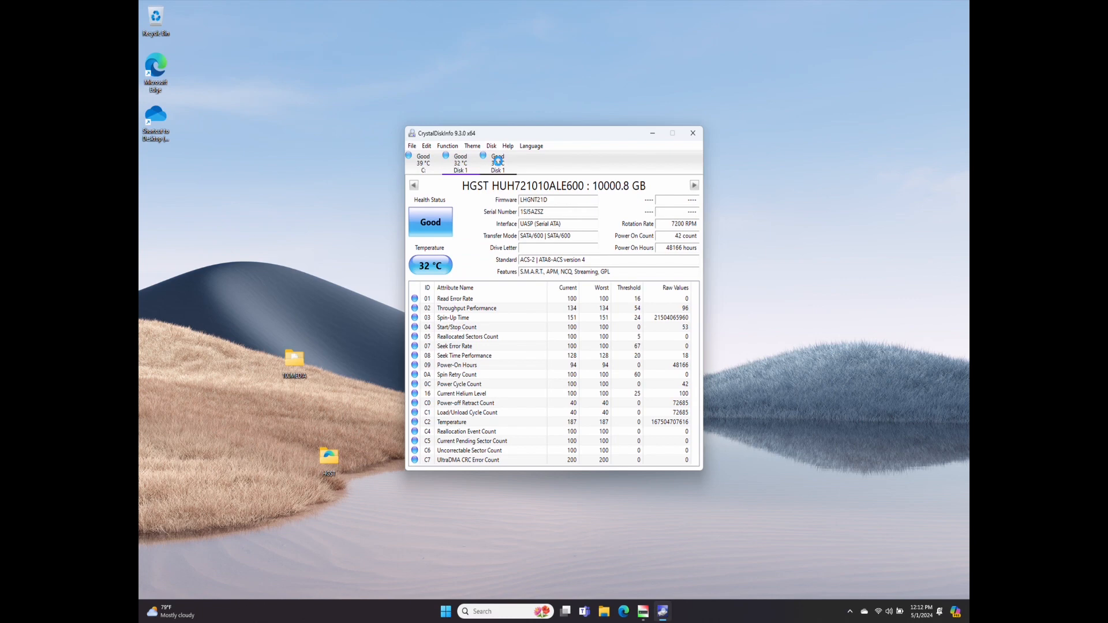
# Select the third disk tab to see the second HGST drive: Good, 31 °C, 26885 hours.
pyautogui.click(498, 163)
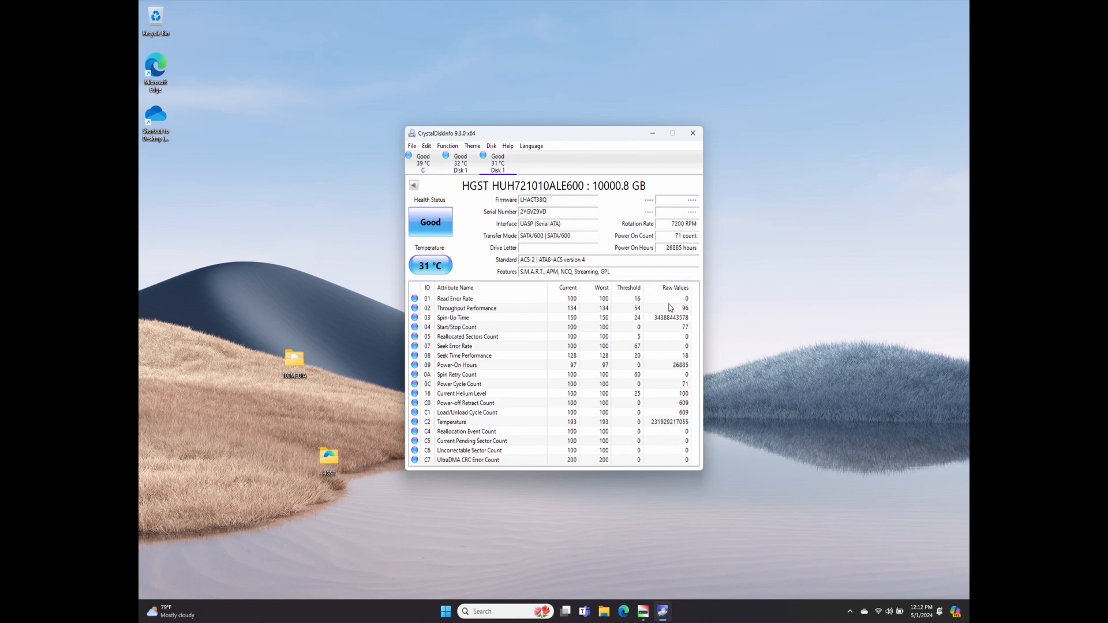
pyautogui.moveTo(735, 252)
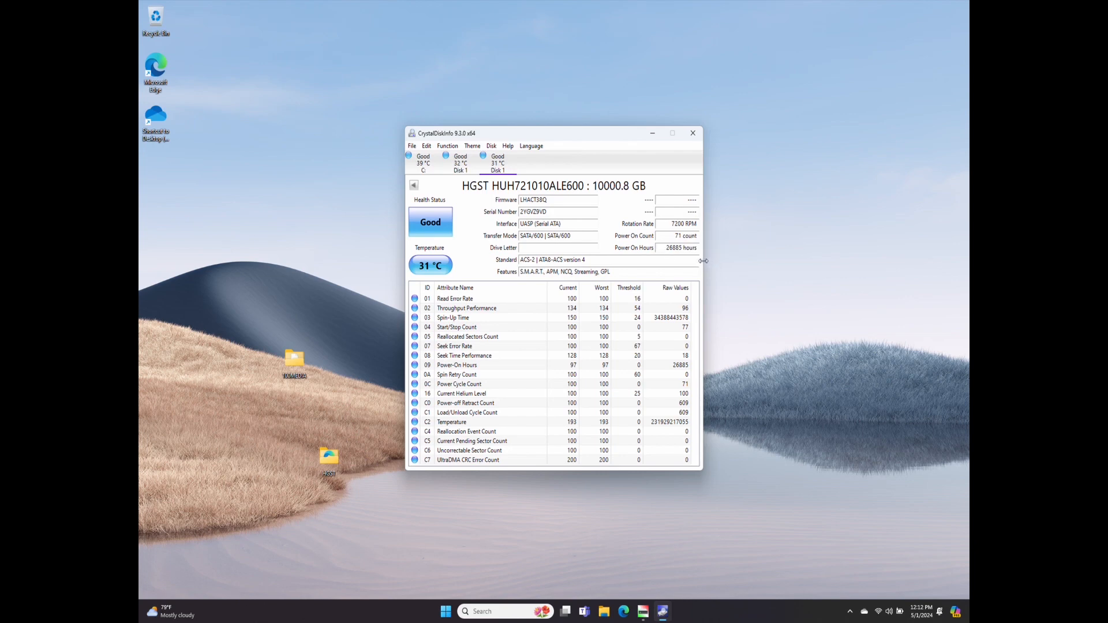
pyautogui.moveTo(680, 247)
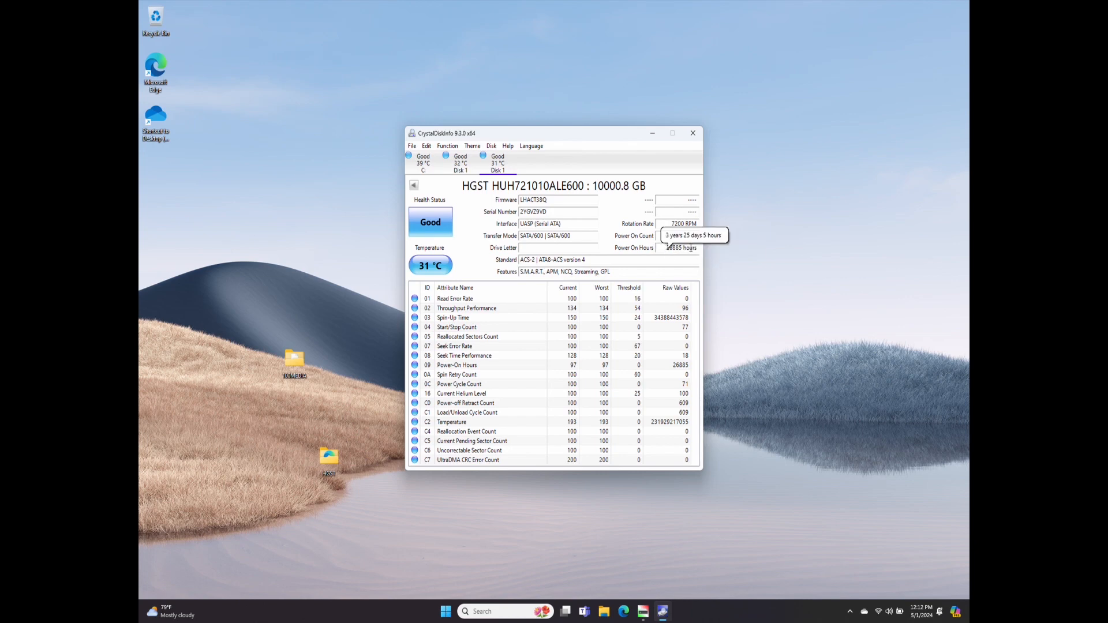
pyautogui.moveTo(708, 305)
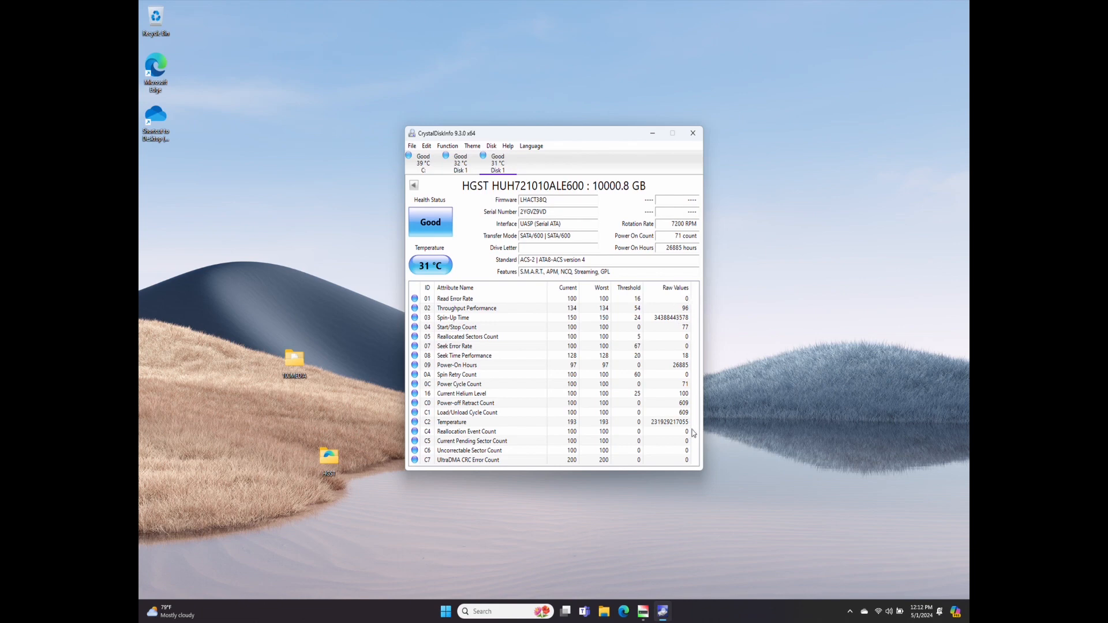
pyautogui.moveTo(692, 481)
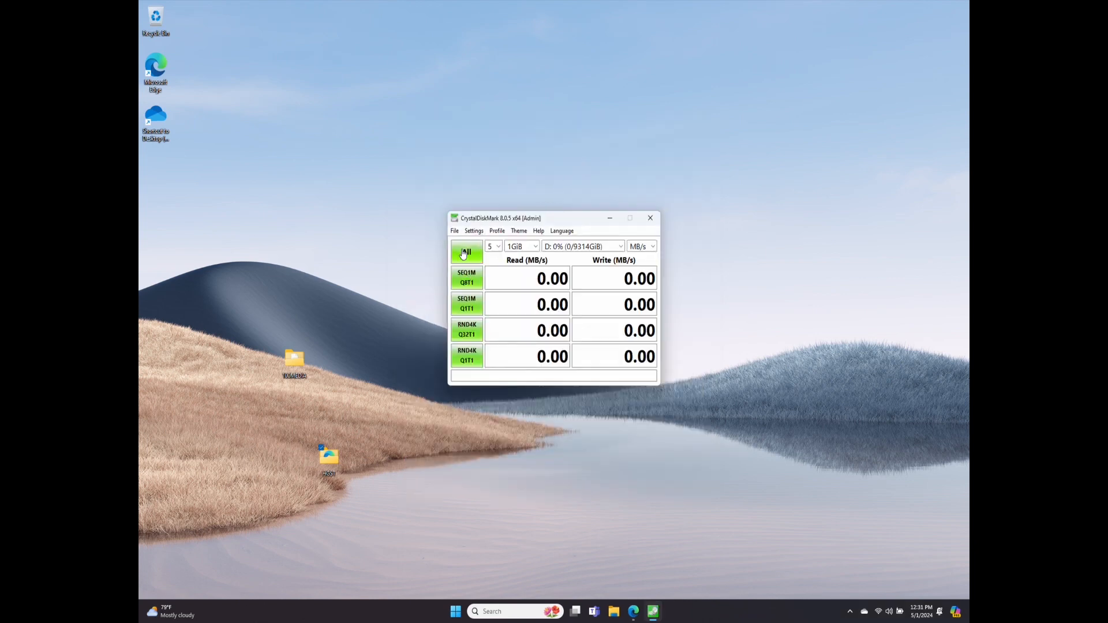
# Run all CrystalDiskMark tests on drive D:, reaching about 239 MB/s sequential.
pyautogui.click(466, 252)
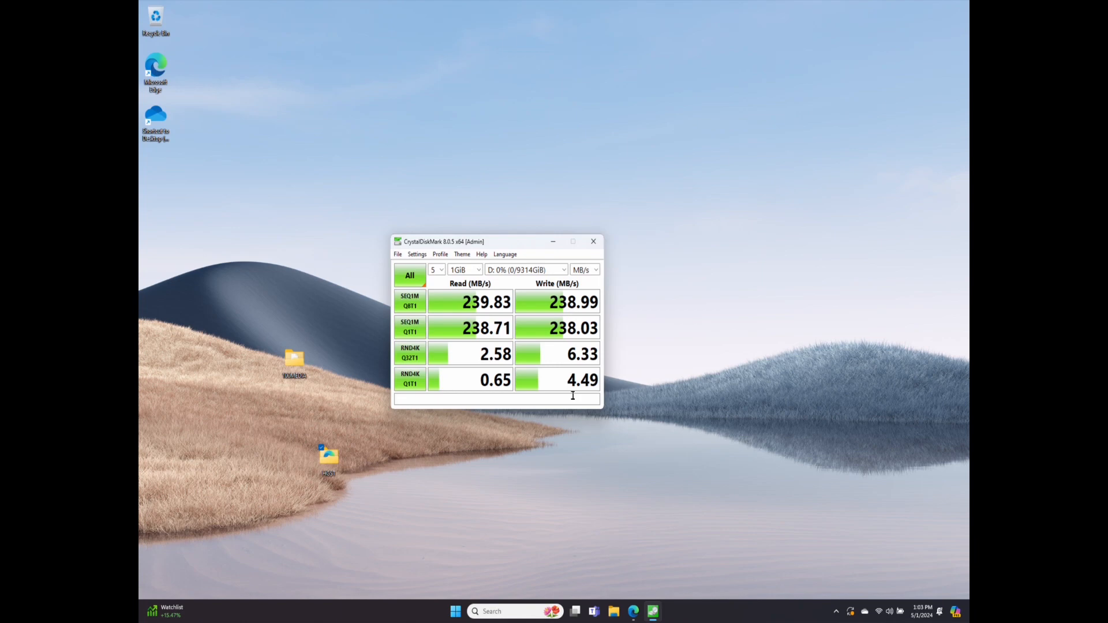
pyautogui.moveTo(605, 323)
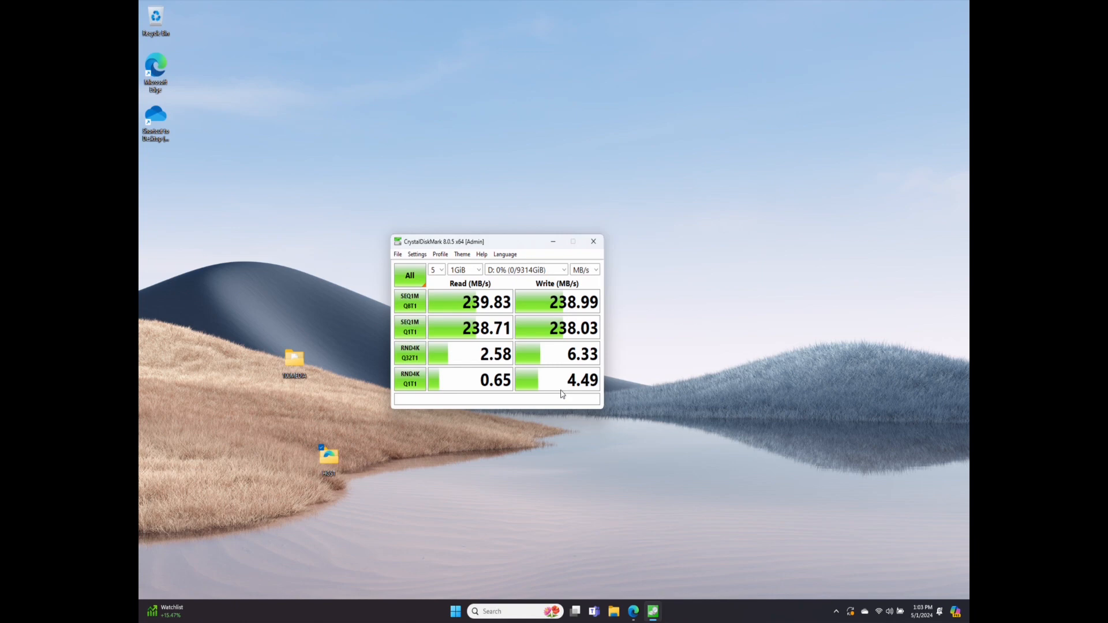
pyautogui.moveTo(514, 274)
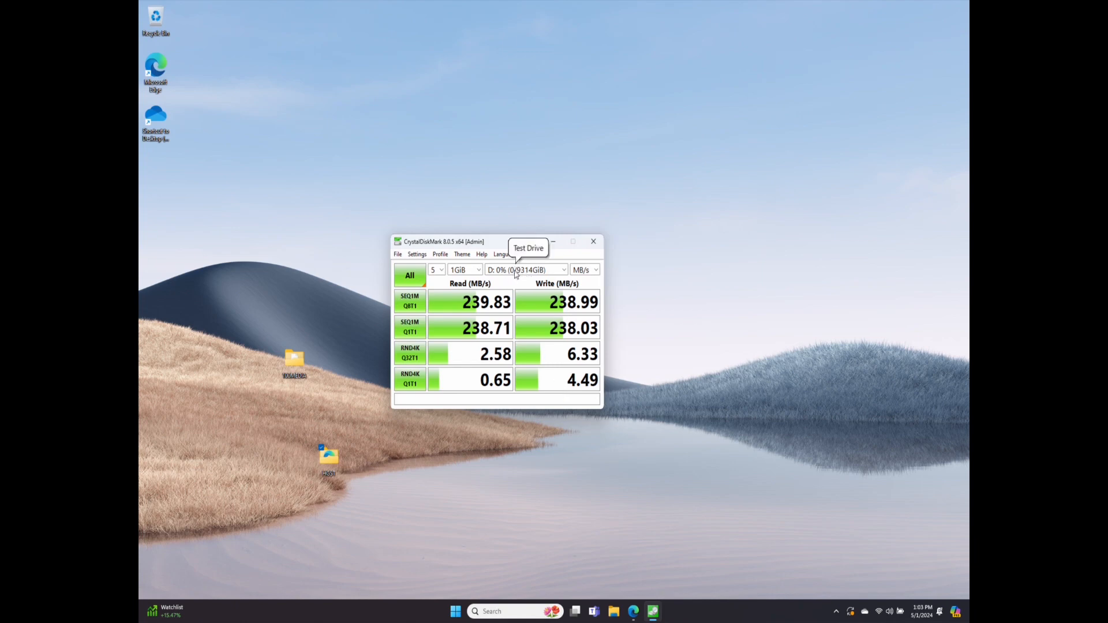
# Select drive E: and run all tests, reaching about 255 MB/s sequential.
pyautogui.click(527, 270)
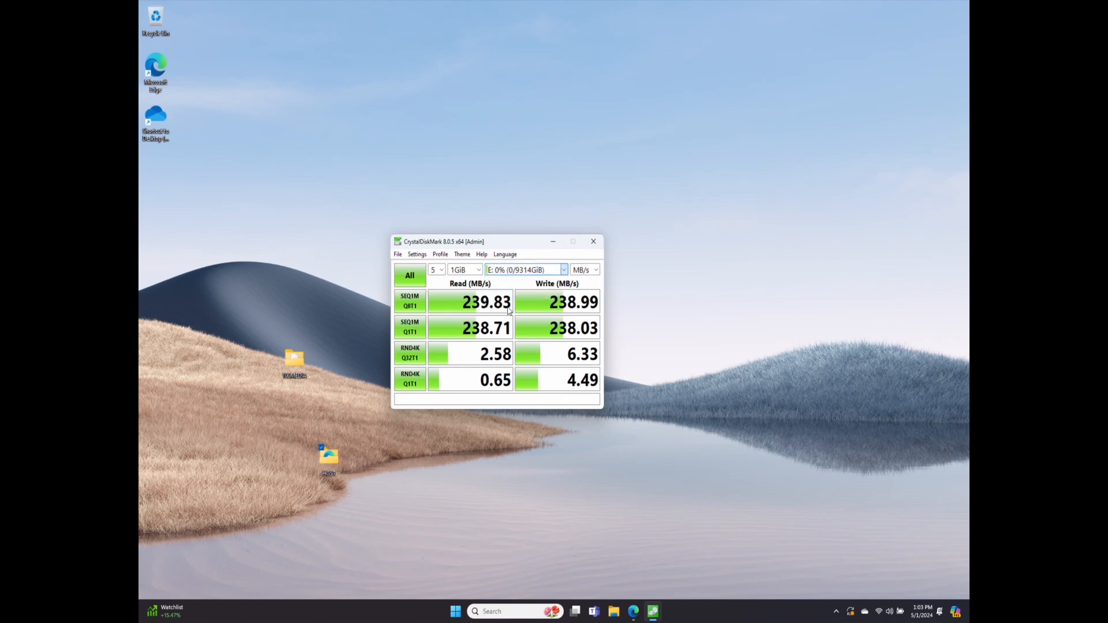
pyautogui.click(409, 276)
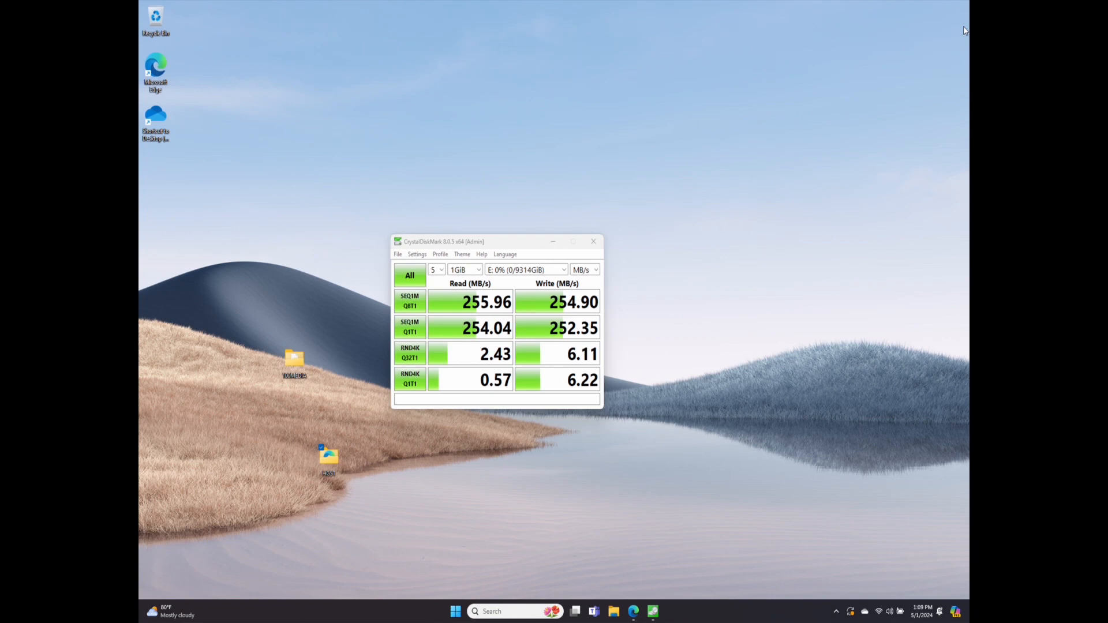
pyautogui.moveTo(926, 59)
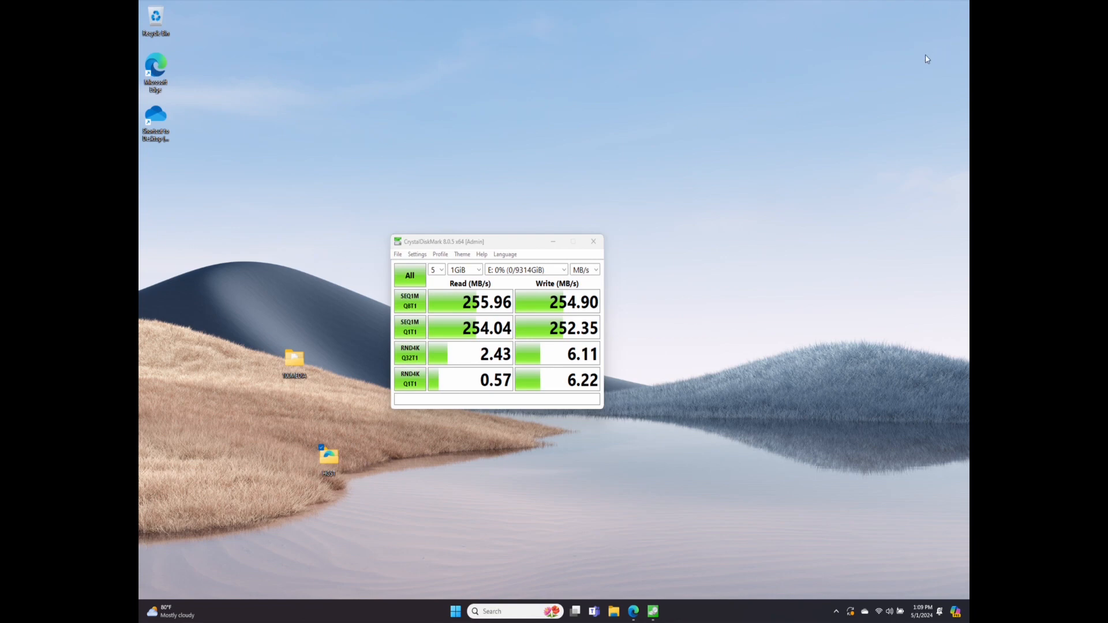